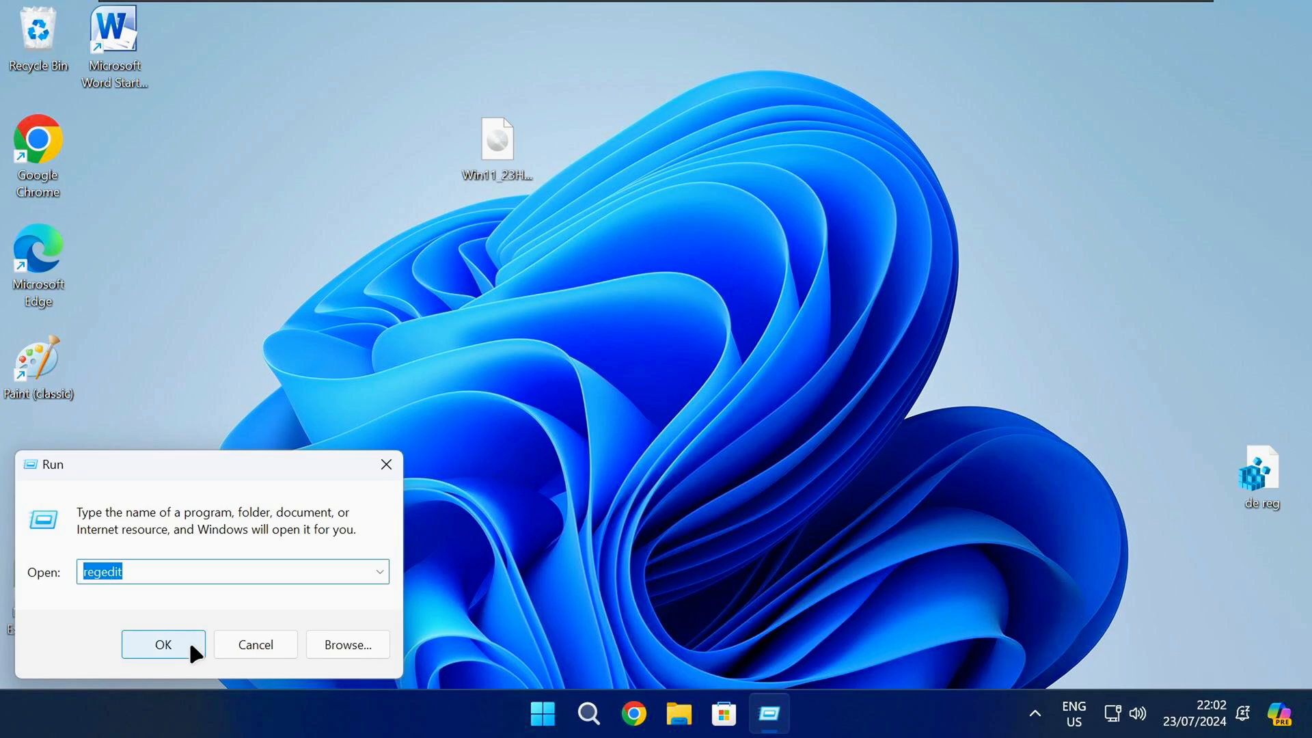
# Launch the Registry Editor from the Run dialog with regedit entered
pyautogui.click(163, 644)
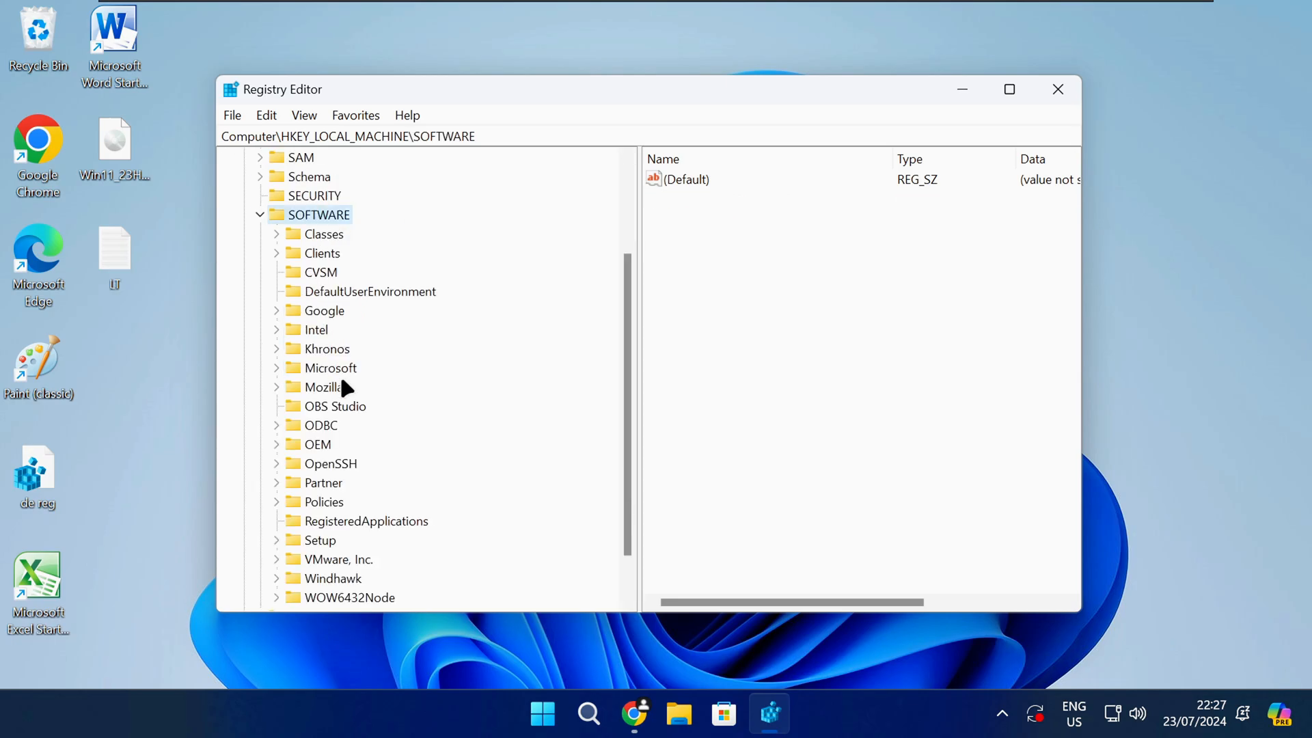
# Expand HKEY_LOCAL_MACHINE\SOFTWARE\Policies and select the Microsoft key
pyautogui.click(323, 444)
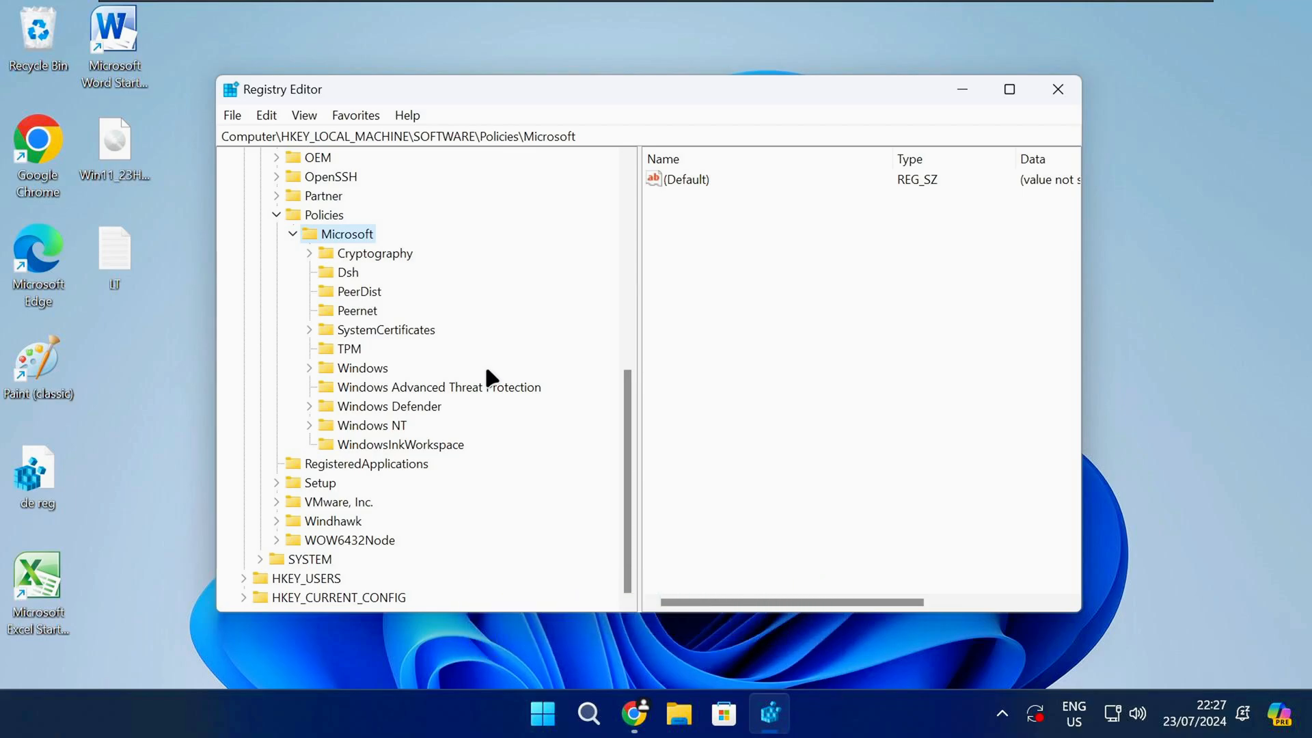
pyautogui.moveTo(339, 243)
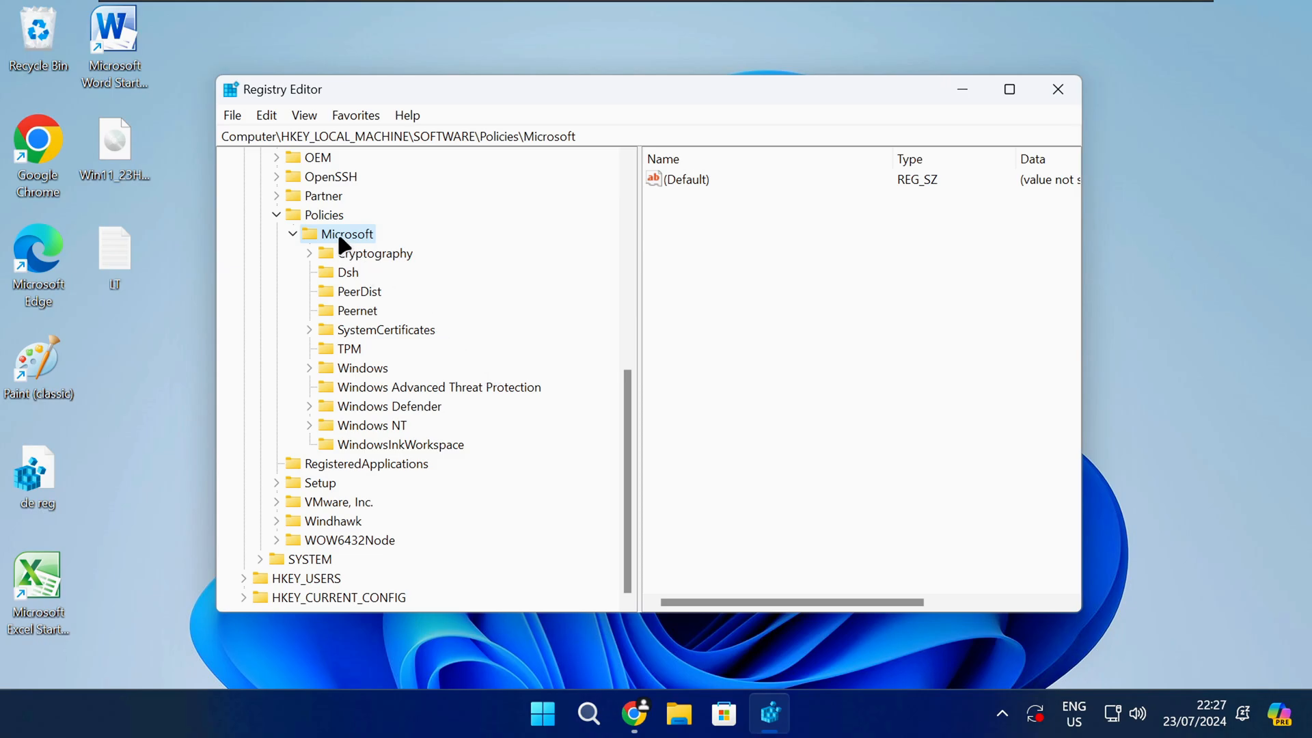
# Create a new subkey named OneDrive under Policies\Microsoft
pyautogui.rightClick(345, 234)
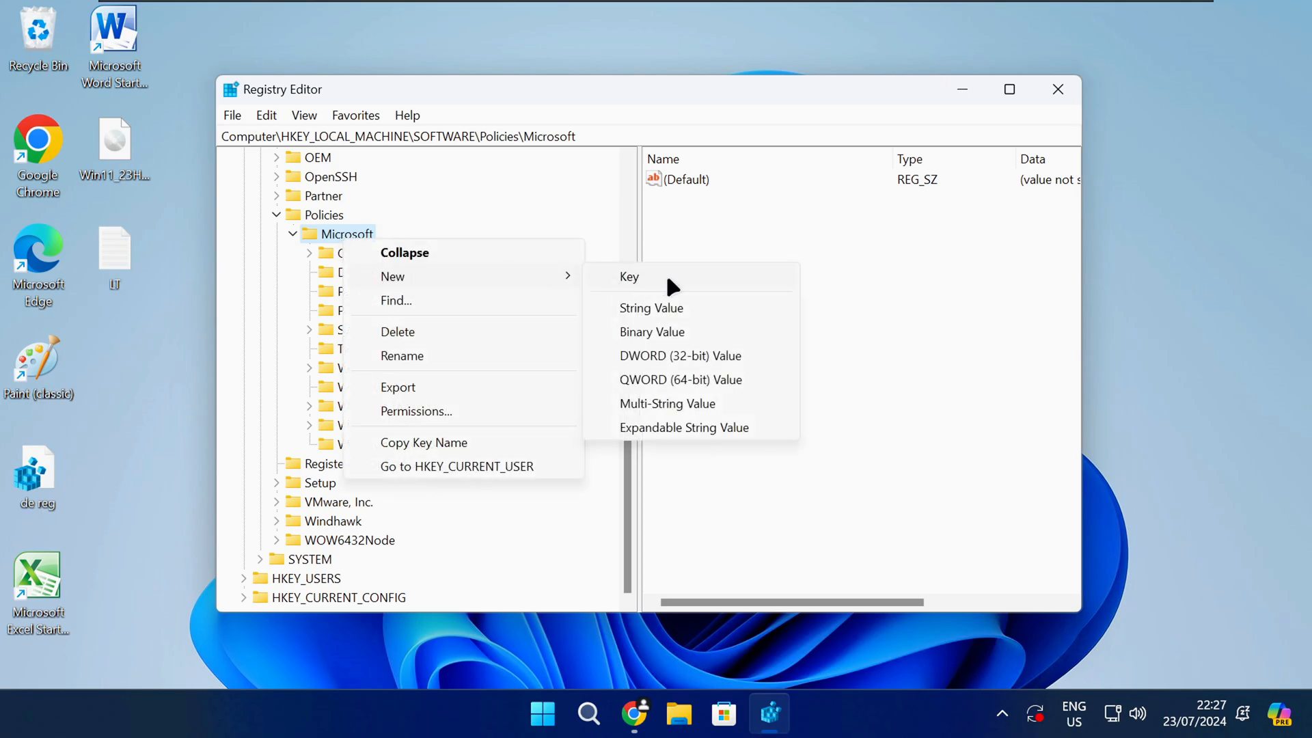
pyautogui.click(629, 277)
pyautogui.write('OneDrive')
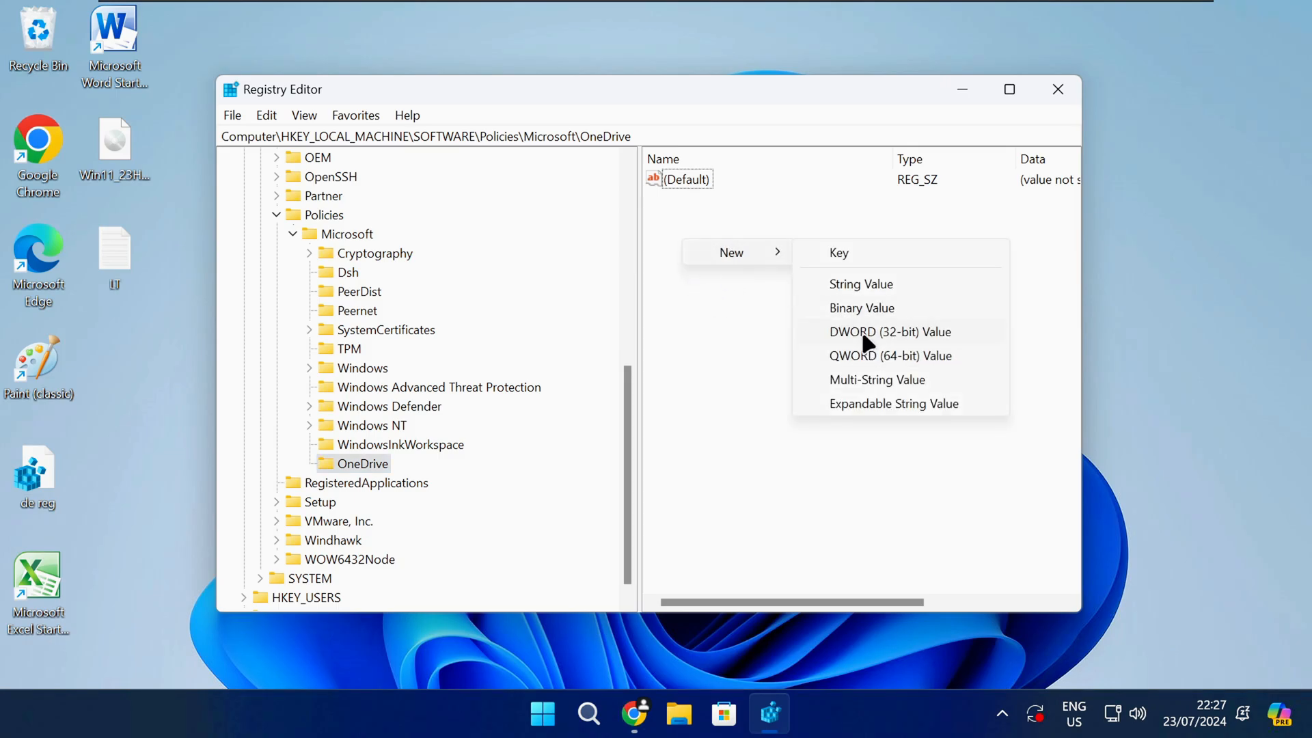
# Add a DWORD (32-bit) value named KFMBlockOptIn to the OneDrive key
pyautogui.click(890, 331)
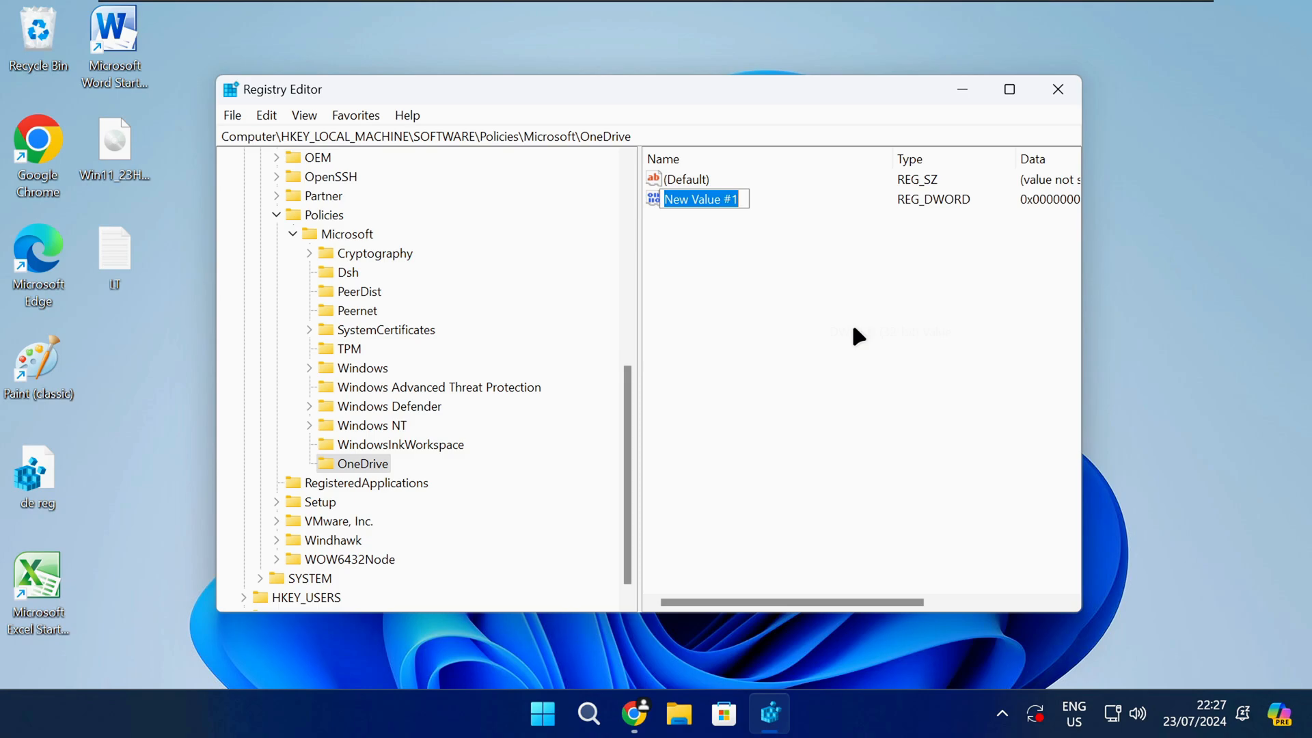
pyautogui.write('K')
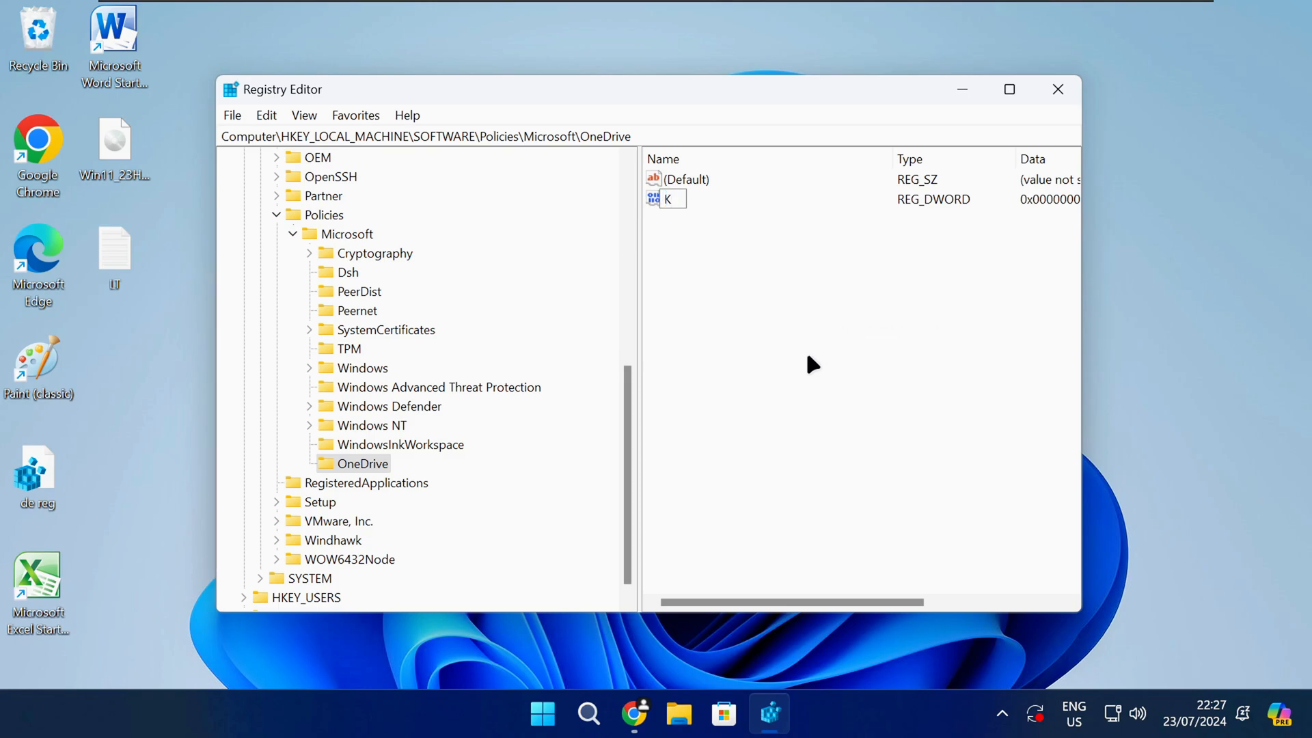
pyautogui.write('KFMBlock')
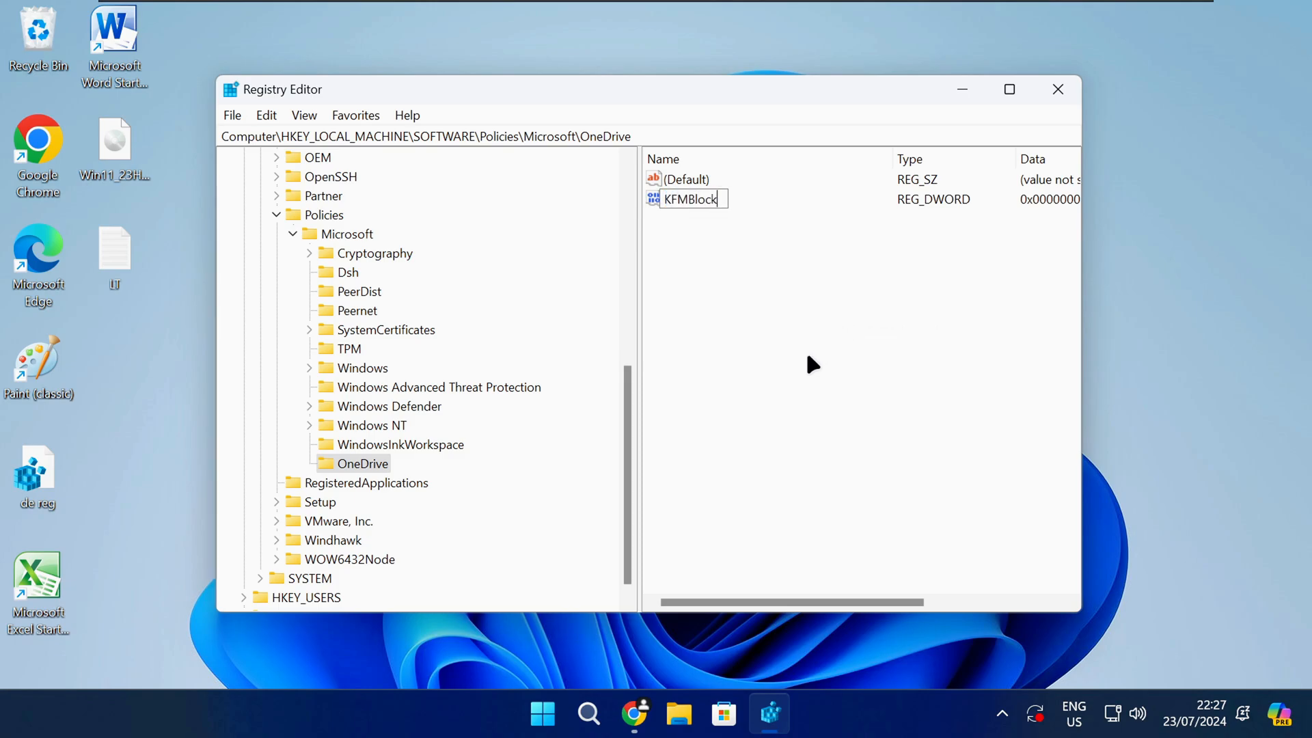
pyautogui.write('OptIn')
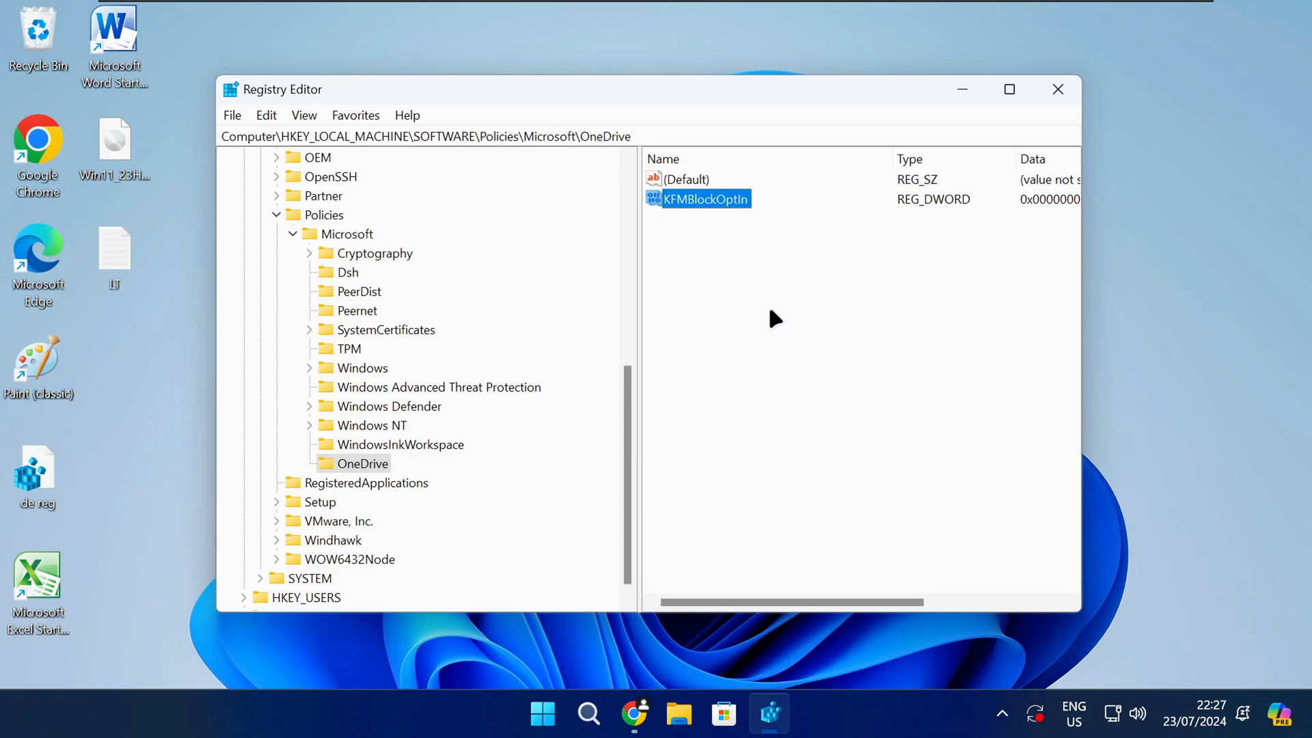
# Set KFMBlockOptIn's value data to 1 and return to the Microsoft key
pyautogui.doubleClick(699, 200)
pyautogui.write('1')
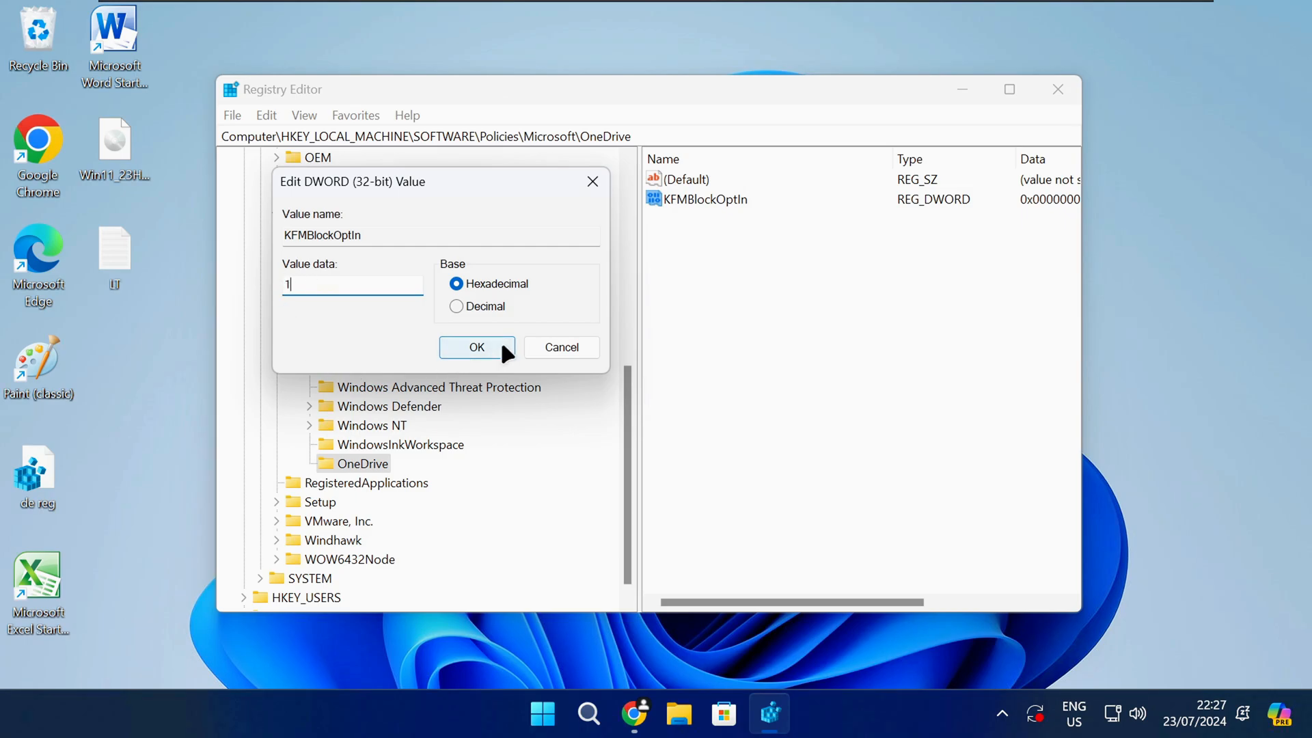
pyautogui.click(476, 347)
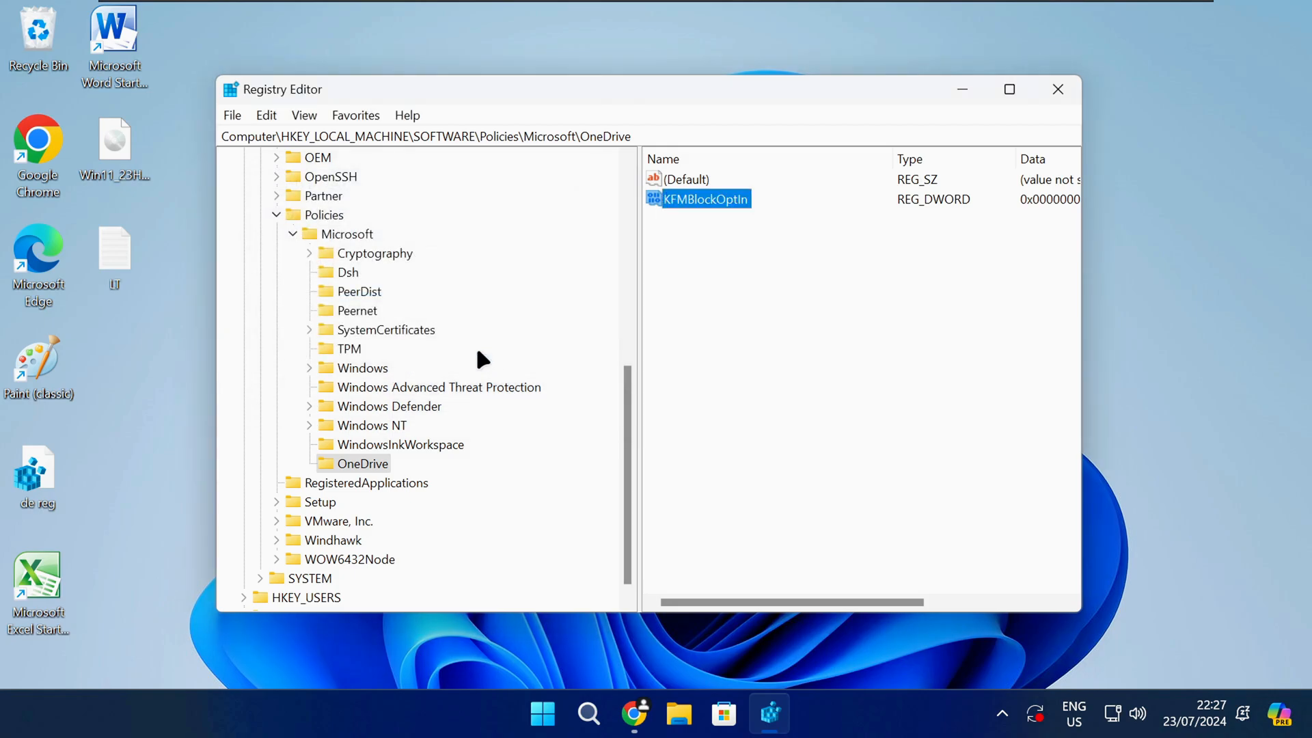
pyautogui.click(345, 234)
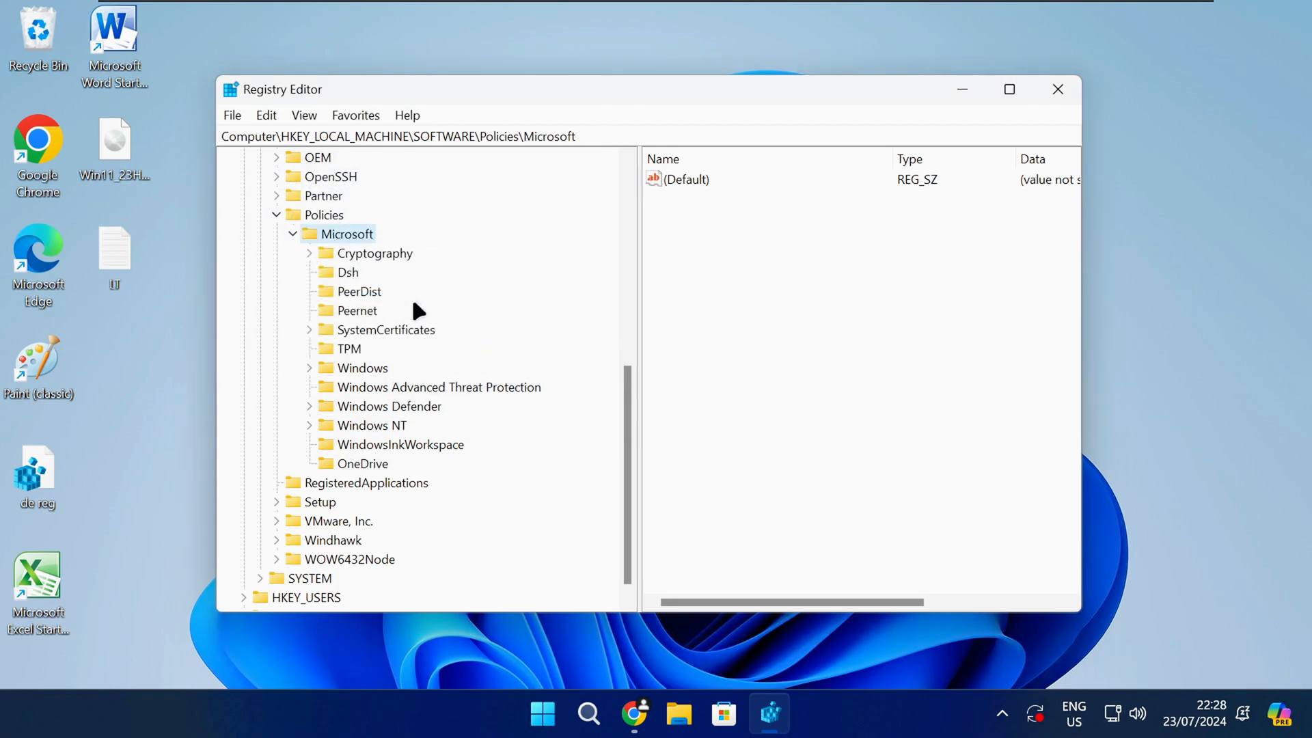
# Create a new subkey named OneDrive under Policies\Microsoft\Windows
pyautogui.doubleClick(362, 367)
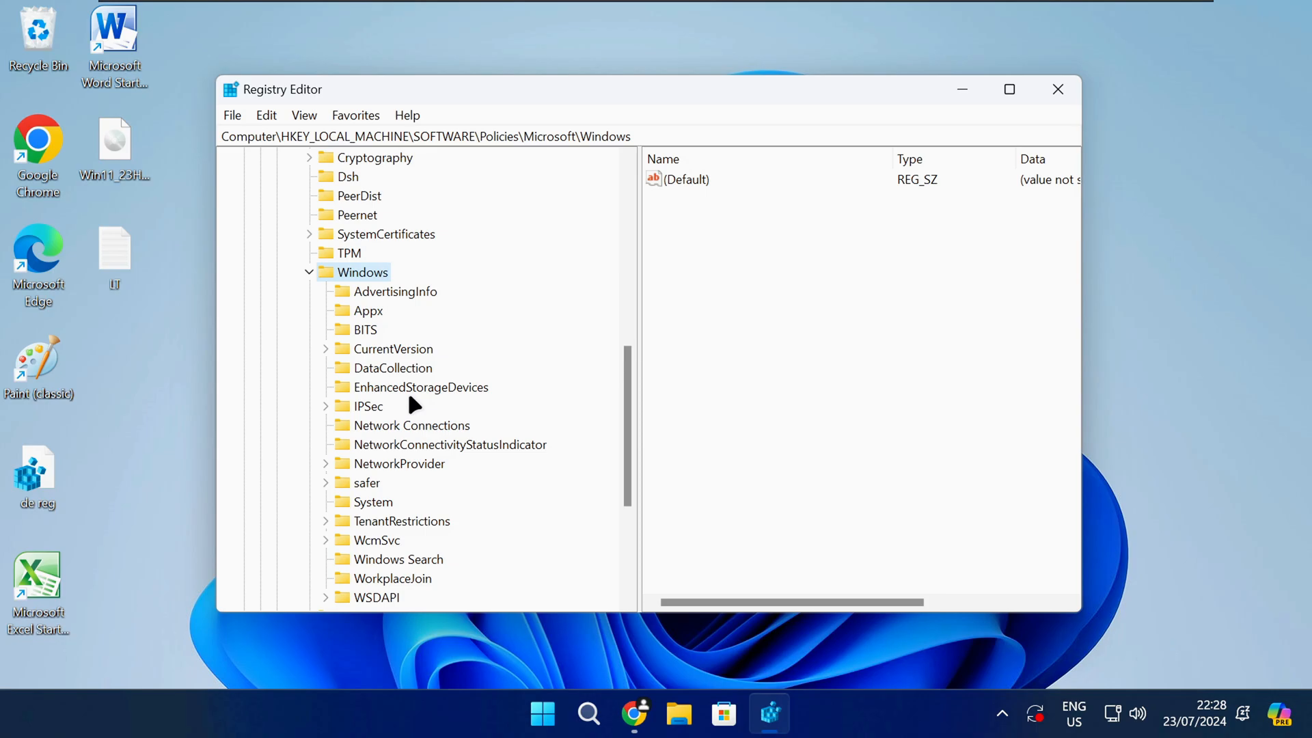
pyautogui.scroll(-3)
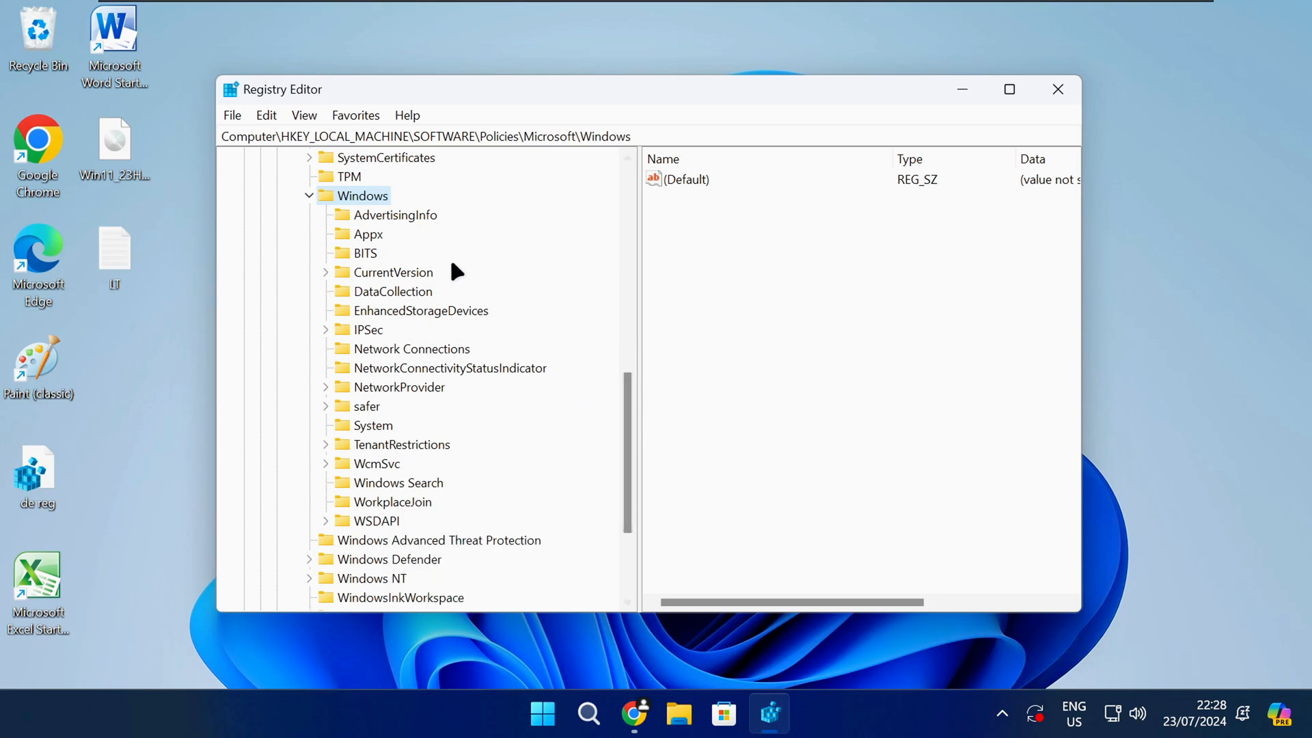
pyautogui.rightClick(364, 196)
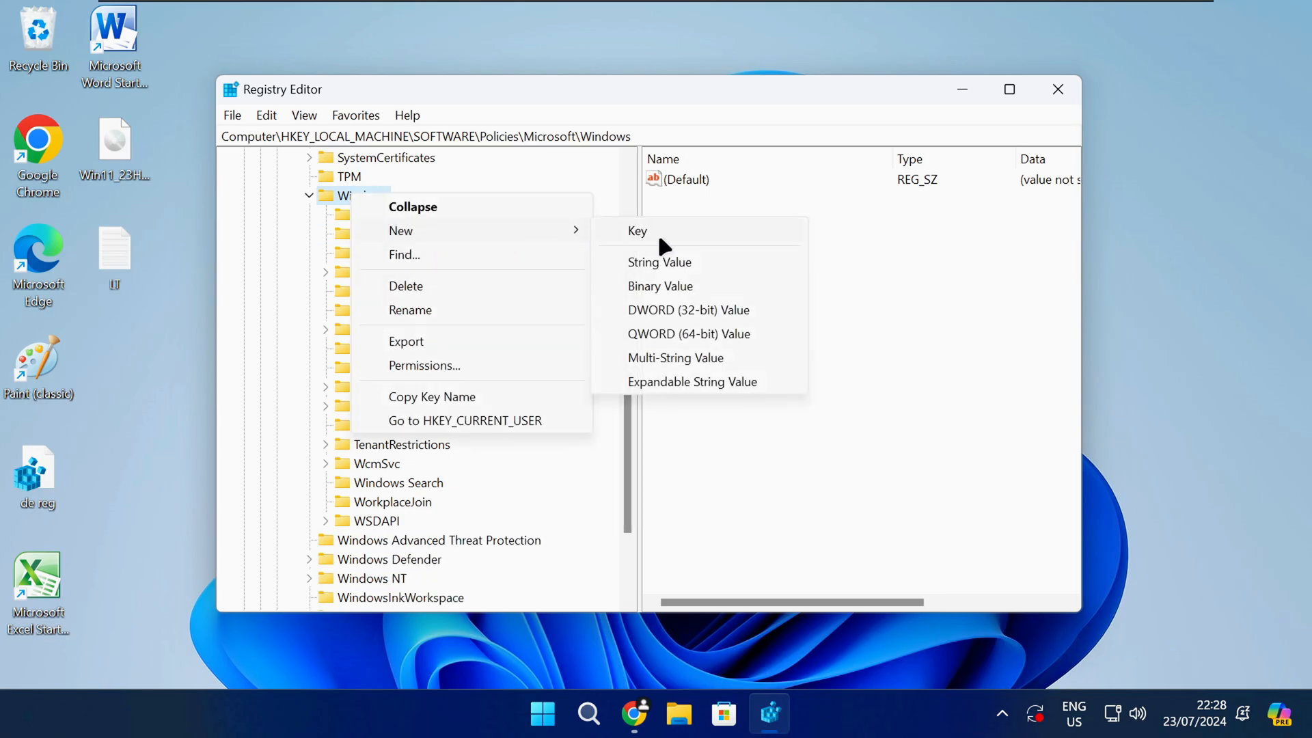
pyautogui.click(638, 231)
pyautogui.write('OneDrive')
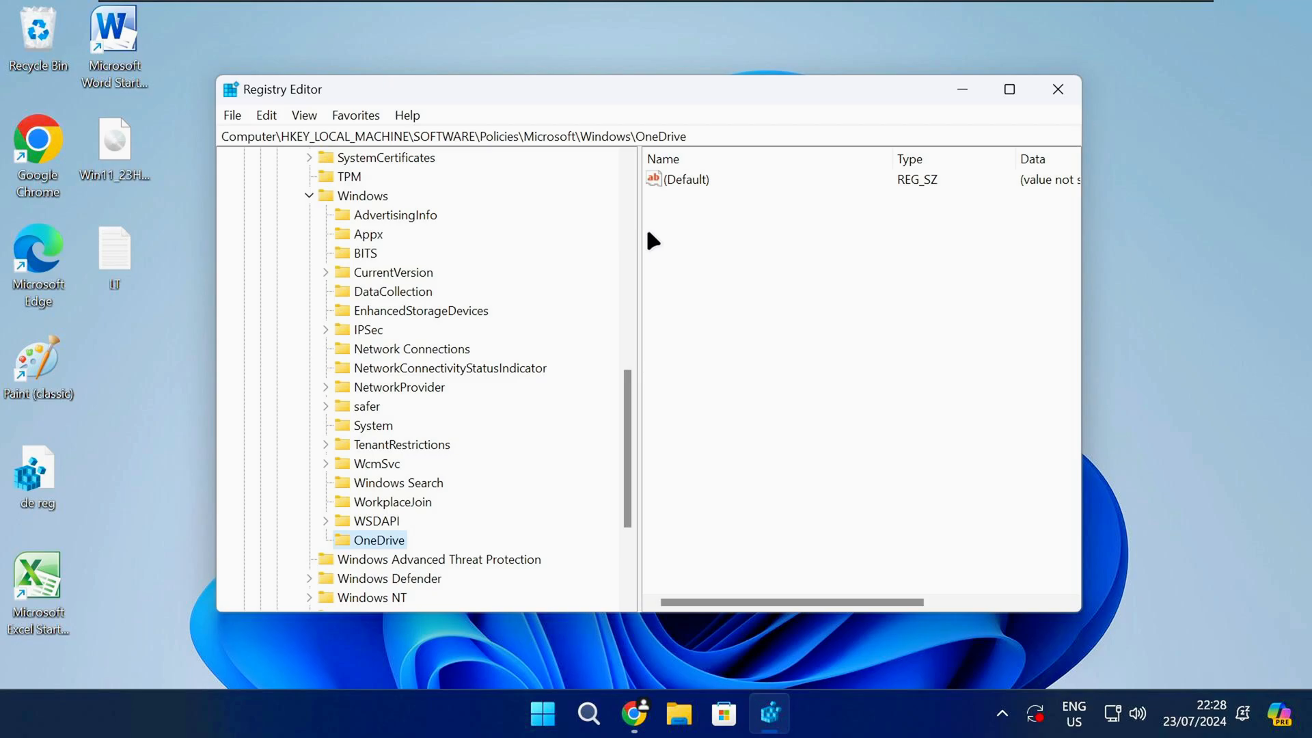
pyautogui.moveTo(686, 249)
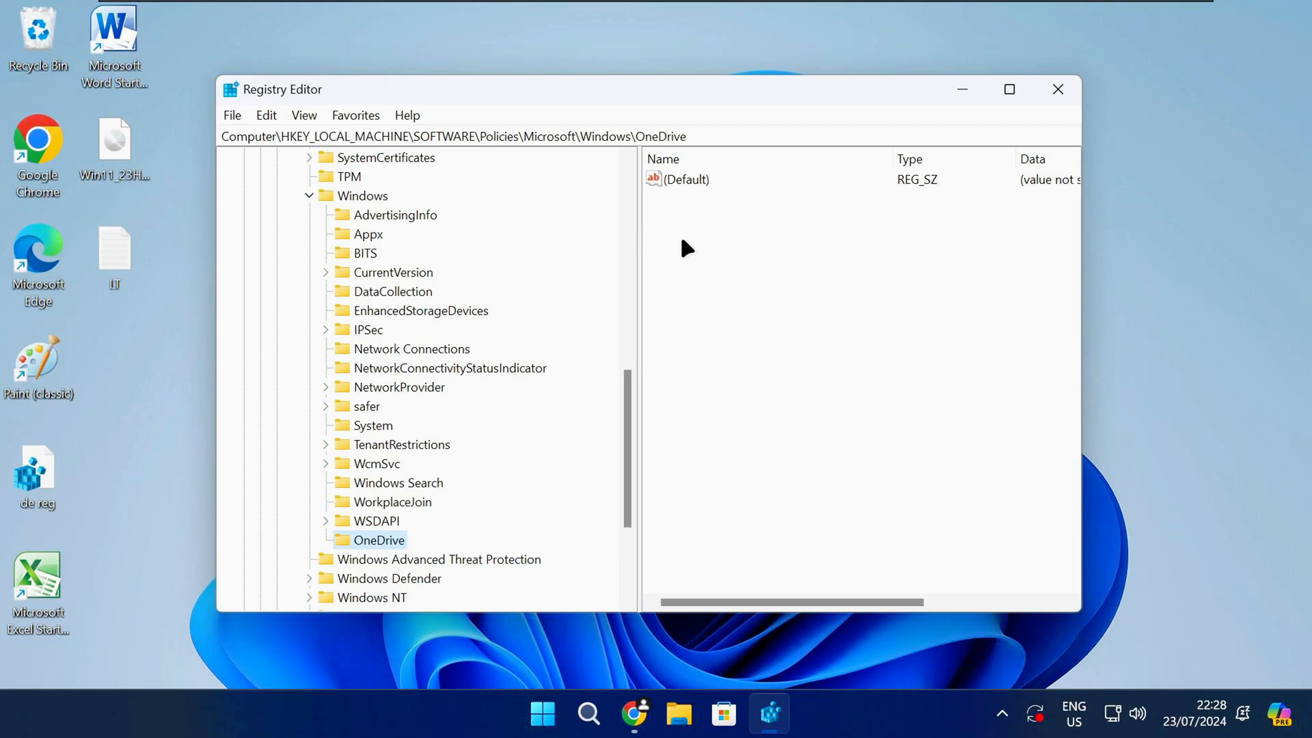
# Add a DWORD value DisableFileSyncNGSC with data 1 to the Windows\OneDrive key
pyautogui.rightClick(686, 247)
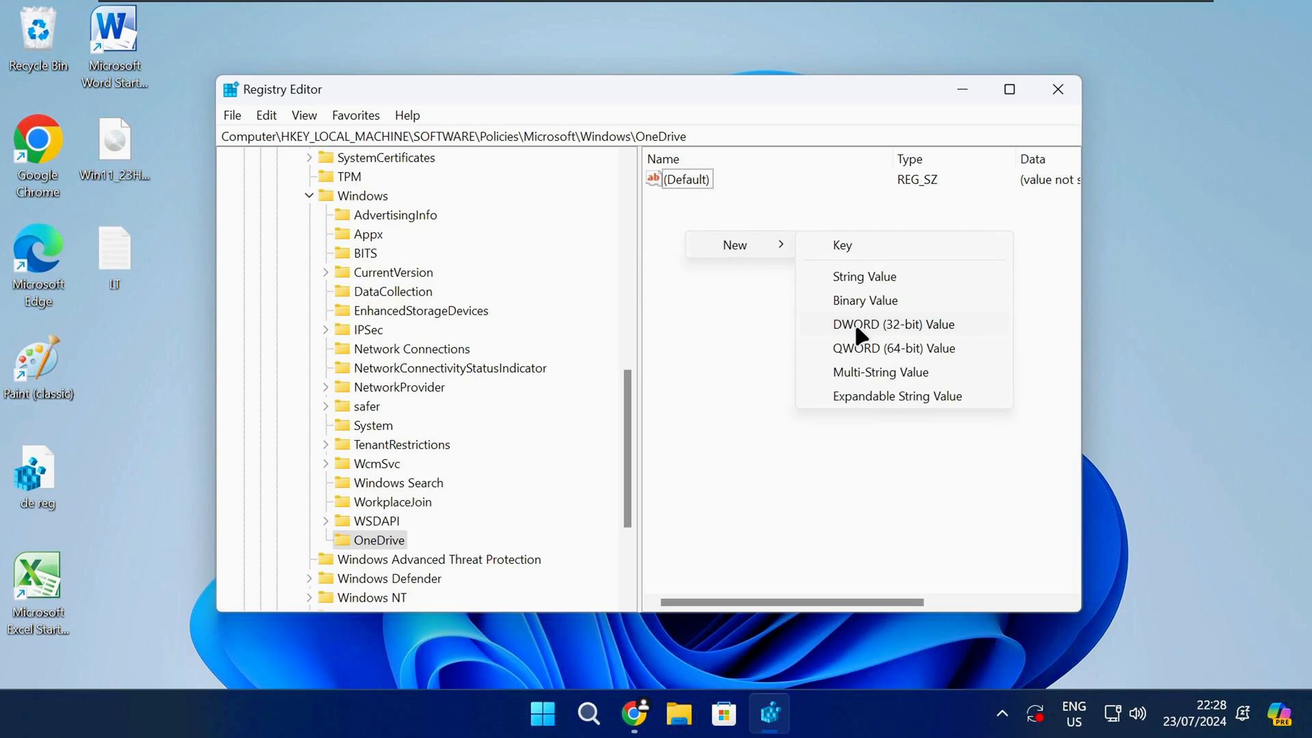
pyautogui.click(893, 324)
pyautogui.write('DisableF')
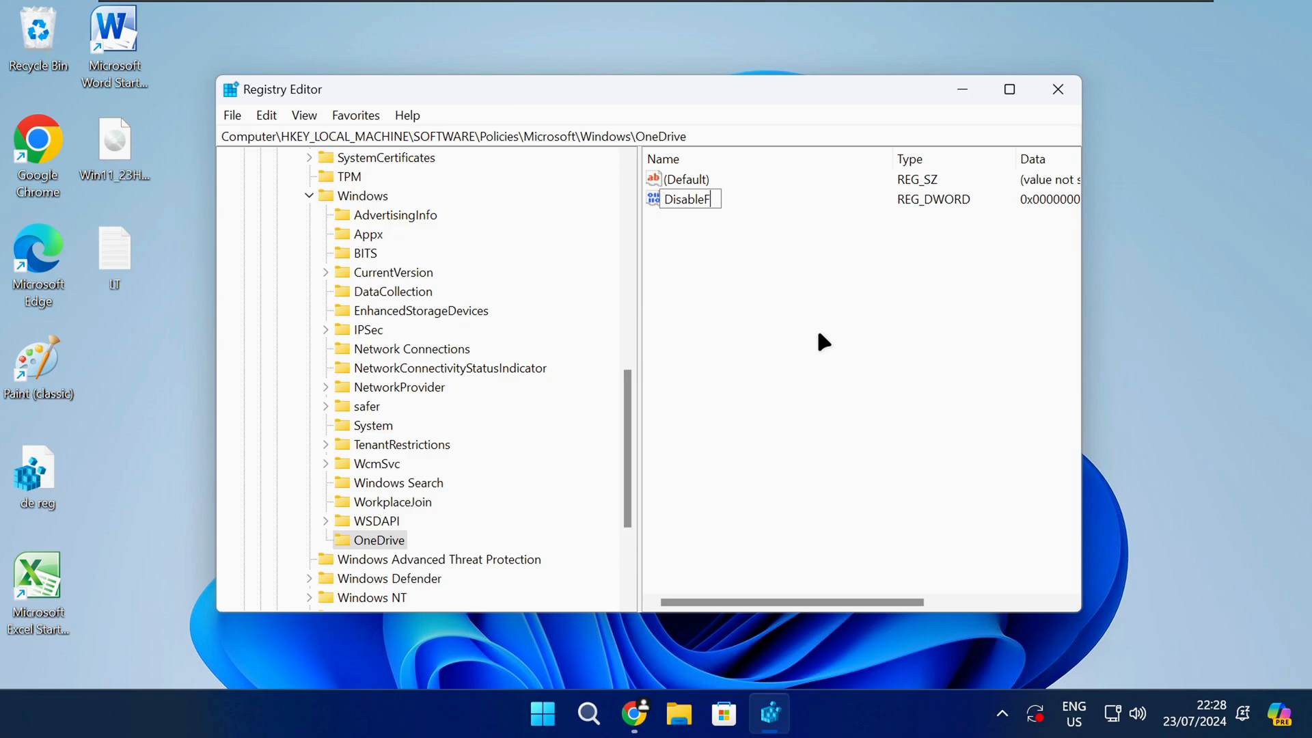
pyautogui.write('ileSyncNGSC')
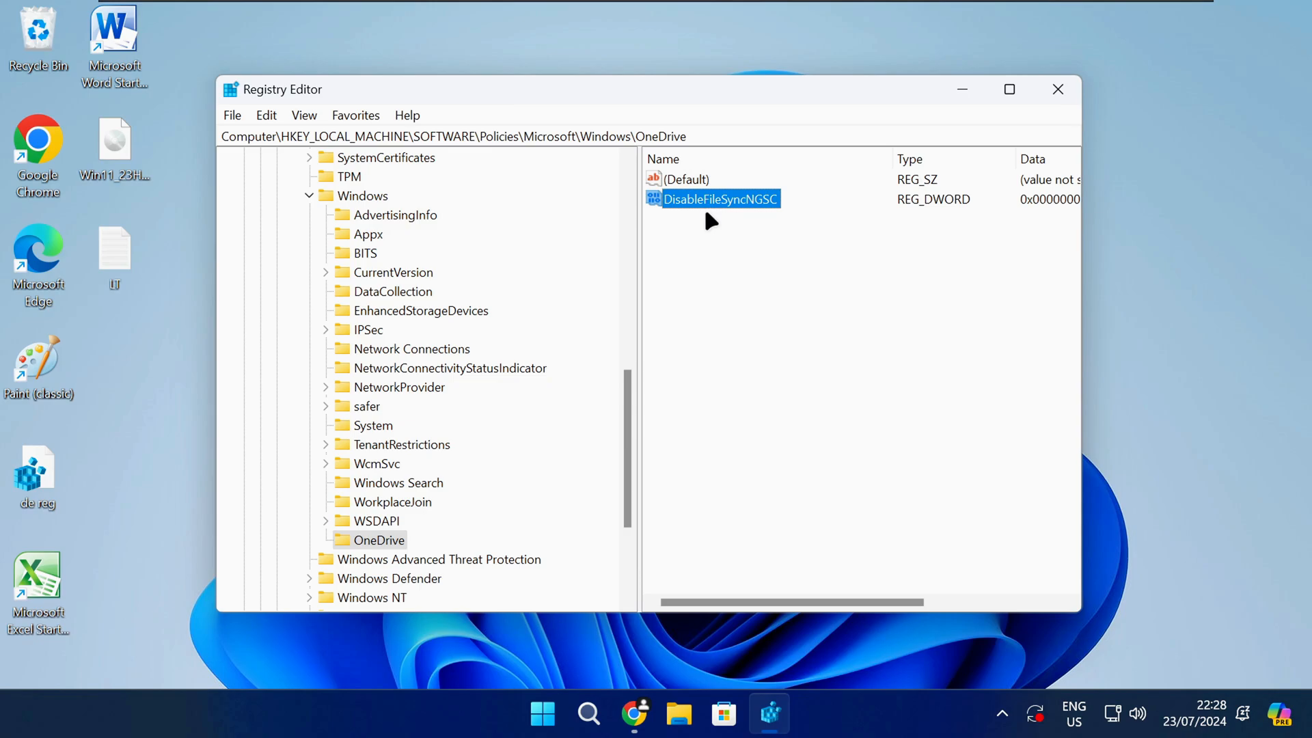
pyautogui.doubleClick(720, 199)
pyautogui.write('1')
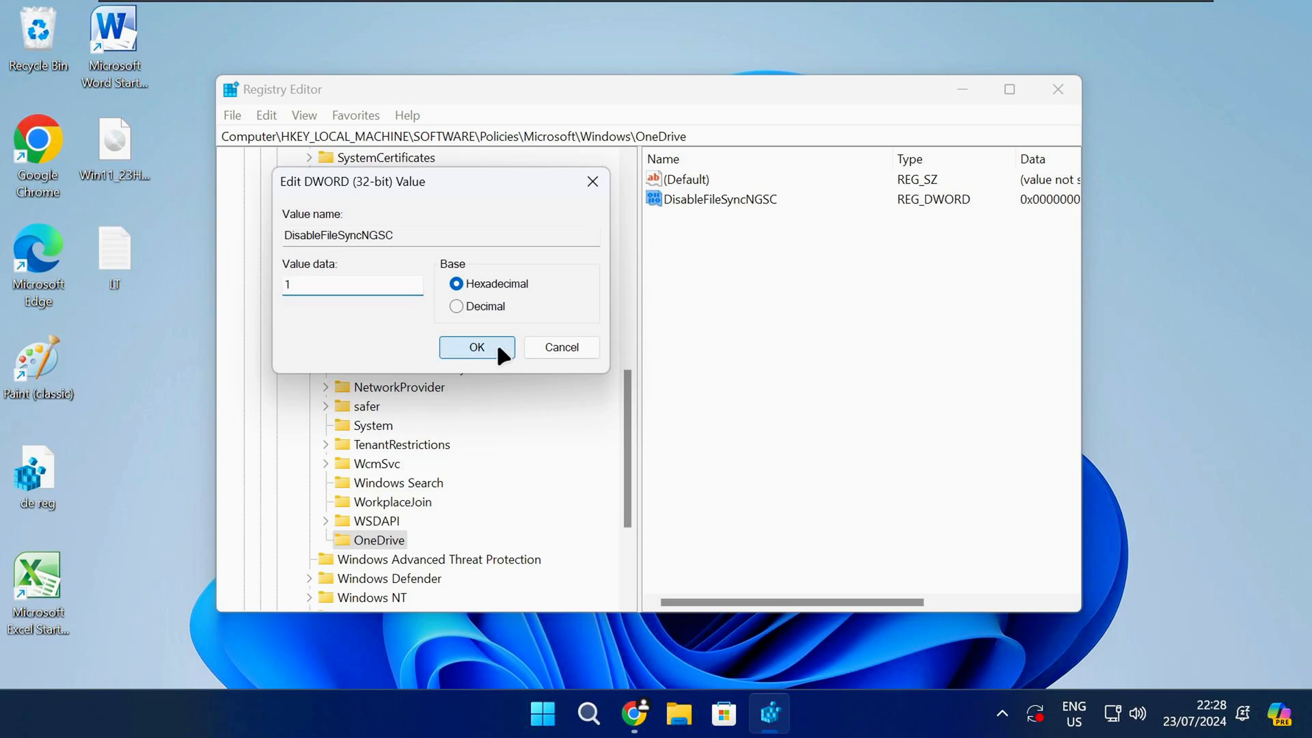
pyautogui.click(476, 347)
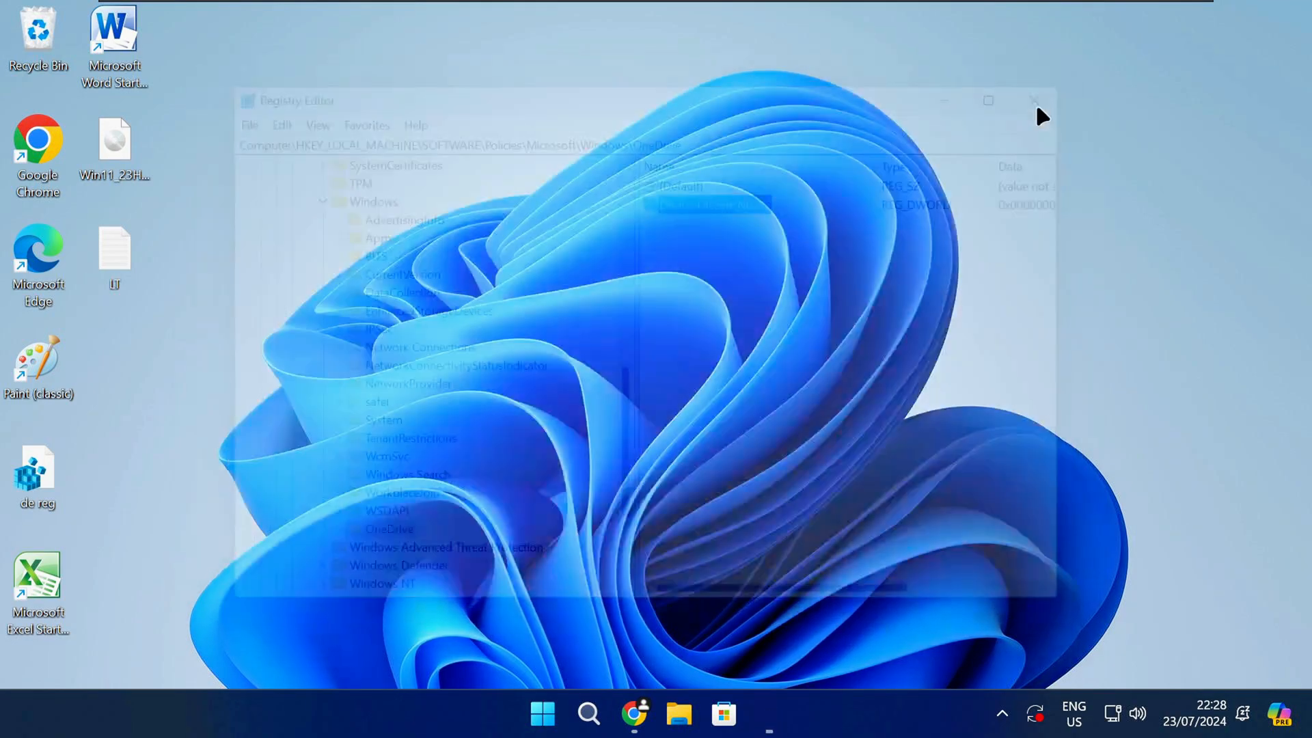
# Bring up the Start menu power options to restart the PC
pyautogui.click(541, 713)
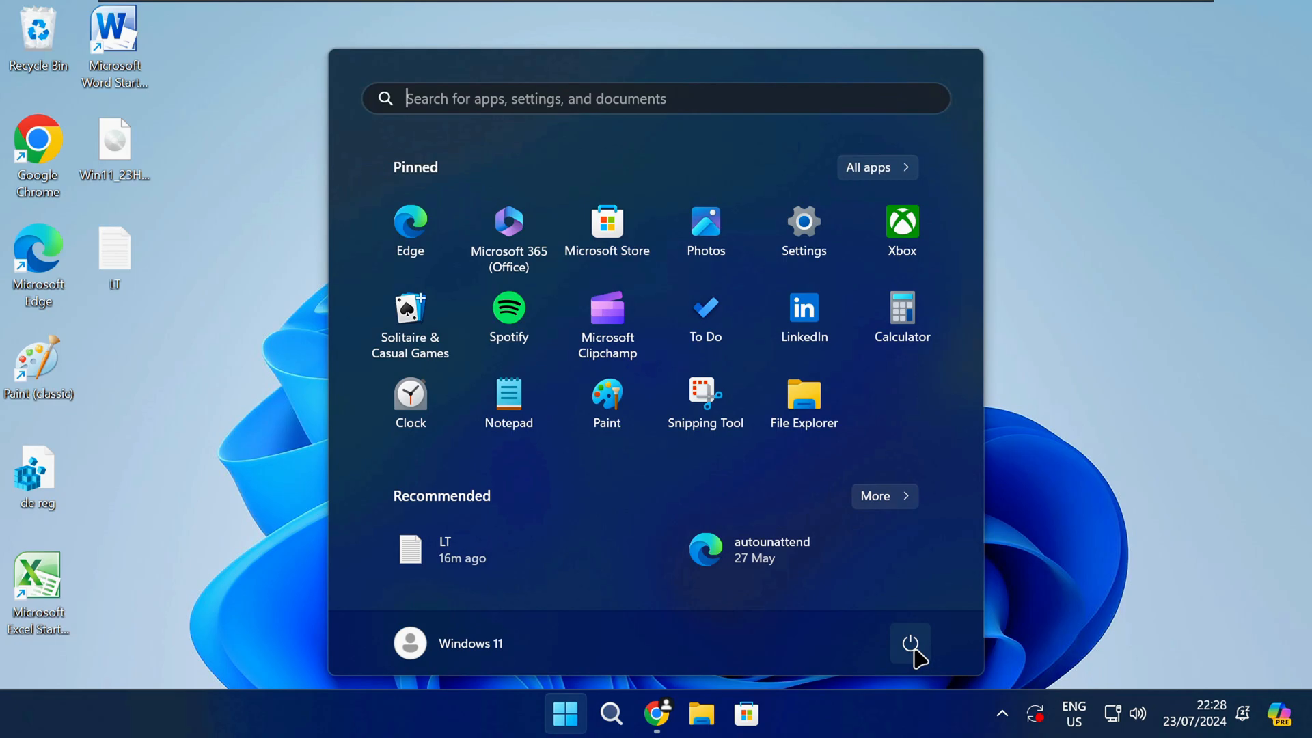
pyautogui.click(910, 643)
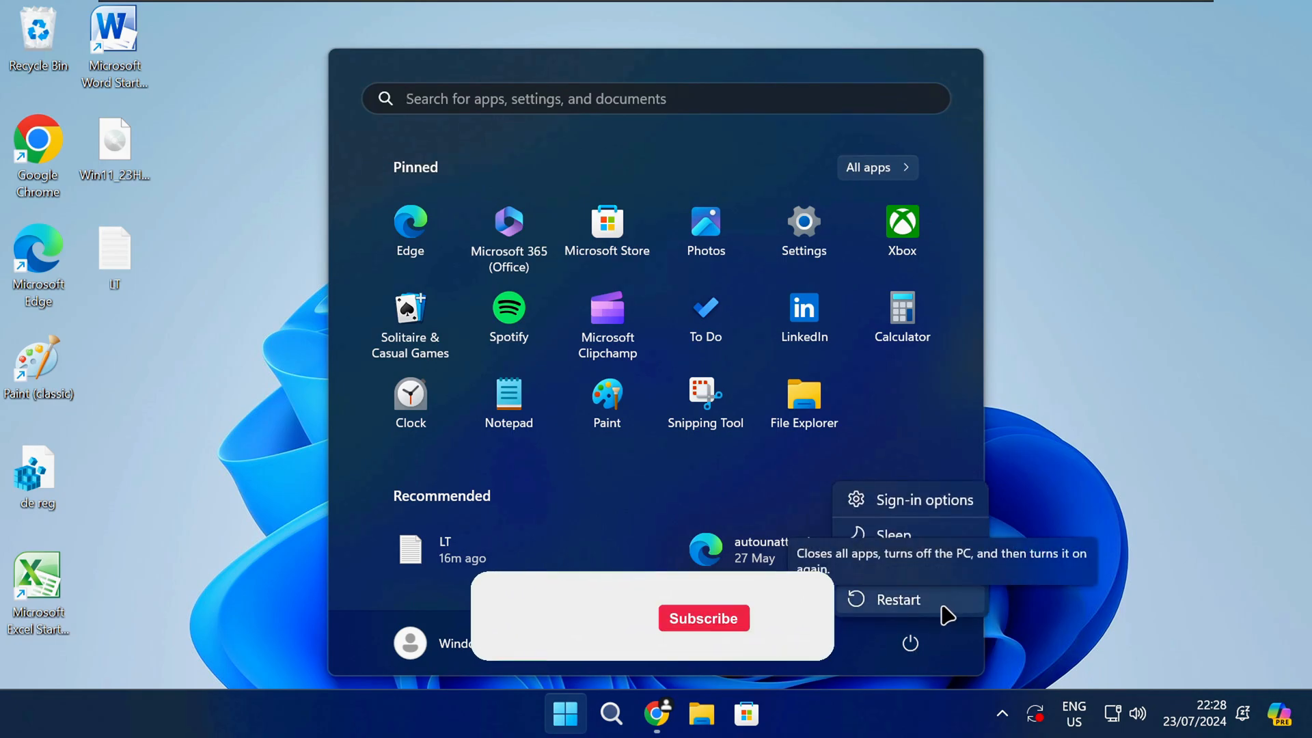